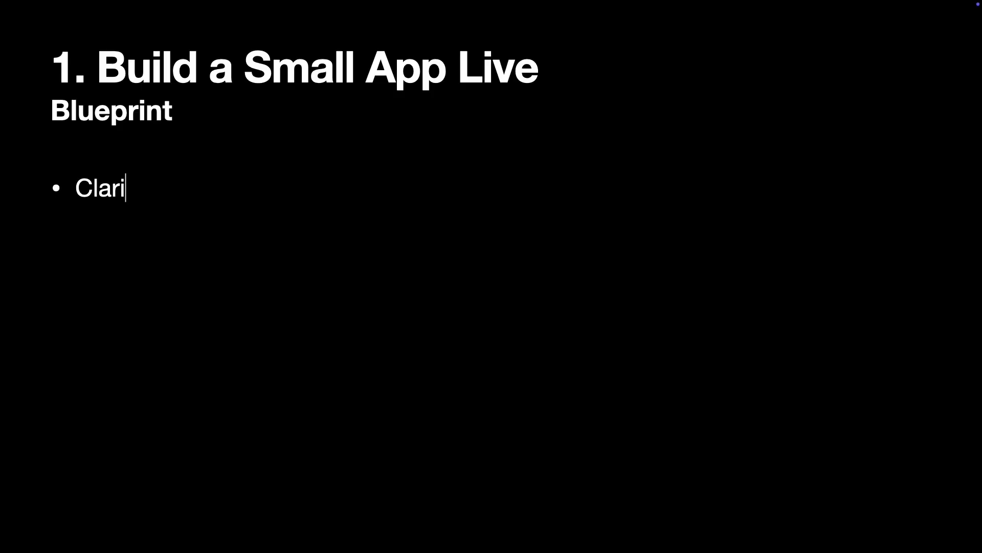
type("fy requirements")
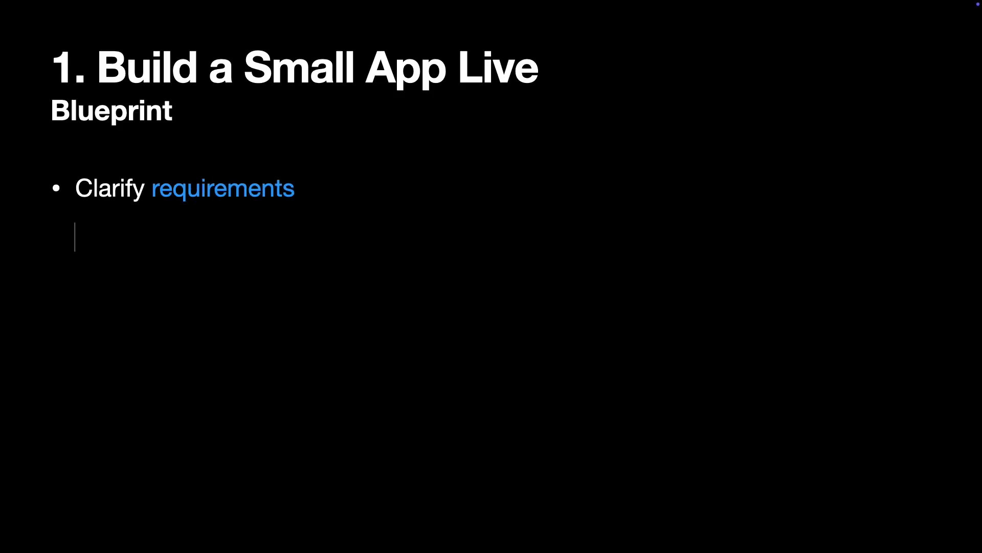
type("State your tech stack")
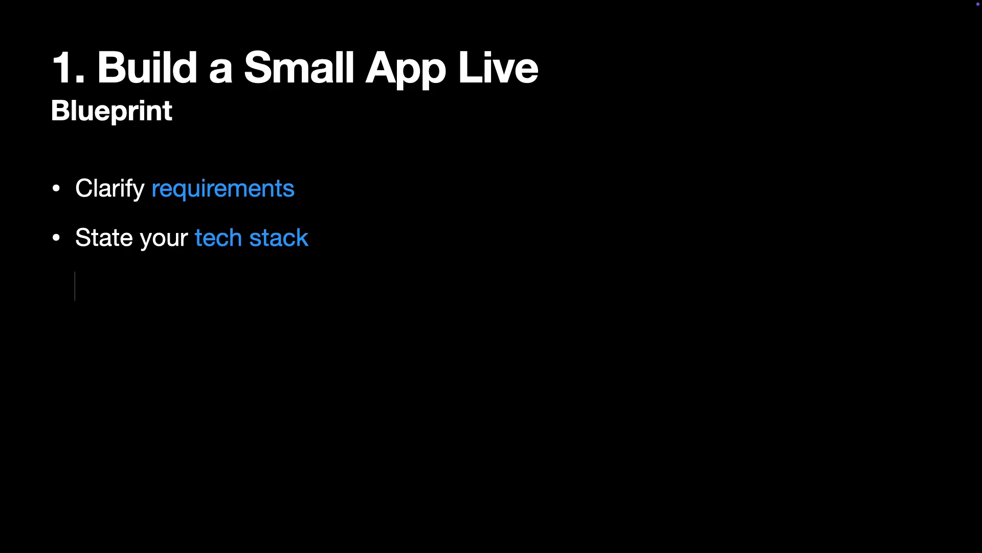
type("Set up project structure")
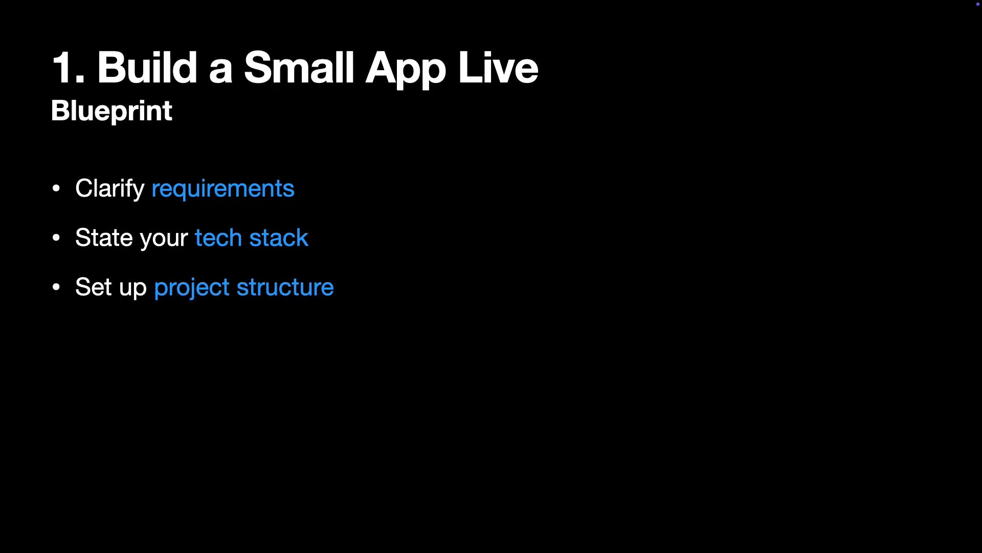
type("Create data models")
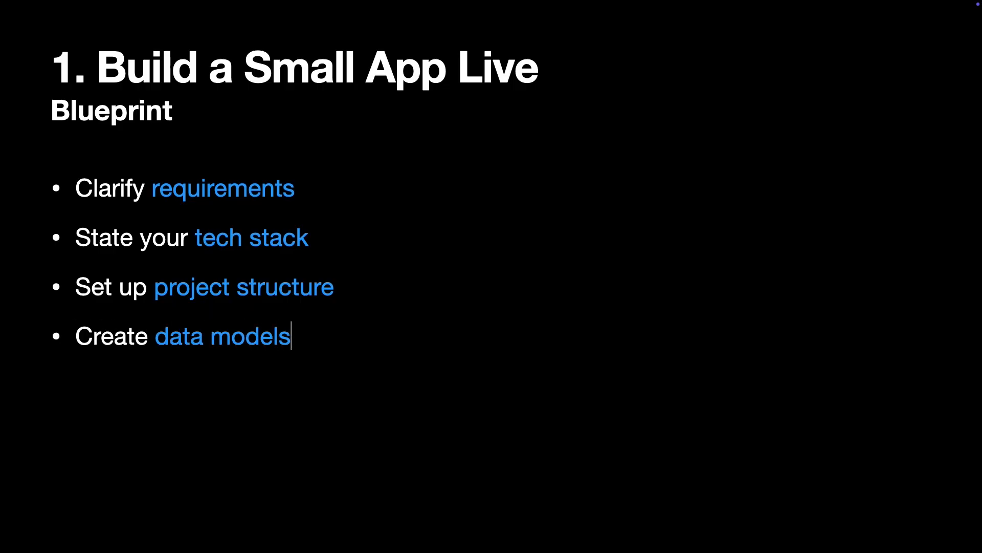
type("Build a")
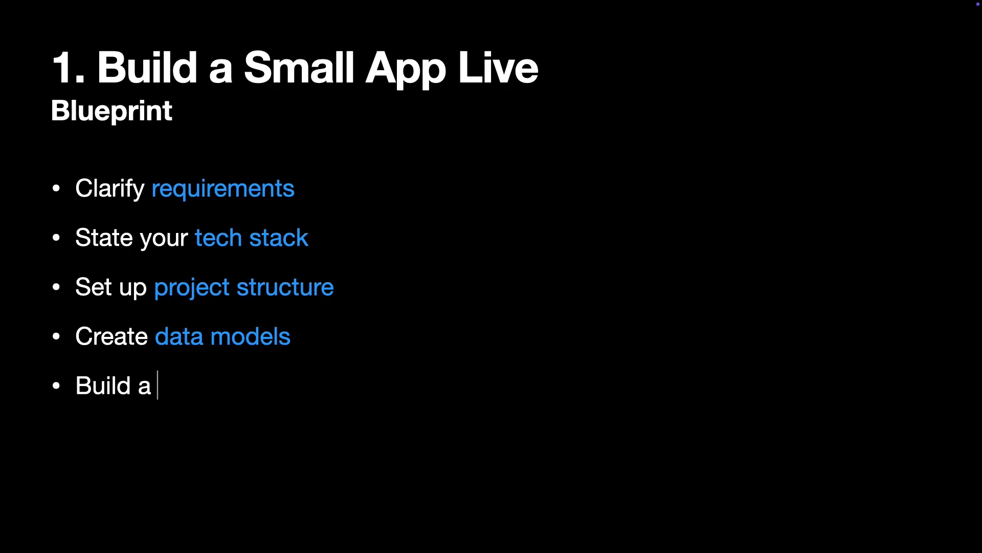
type("stub UI")
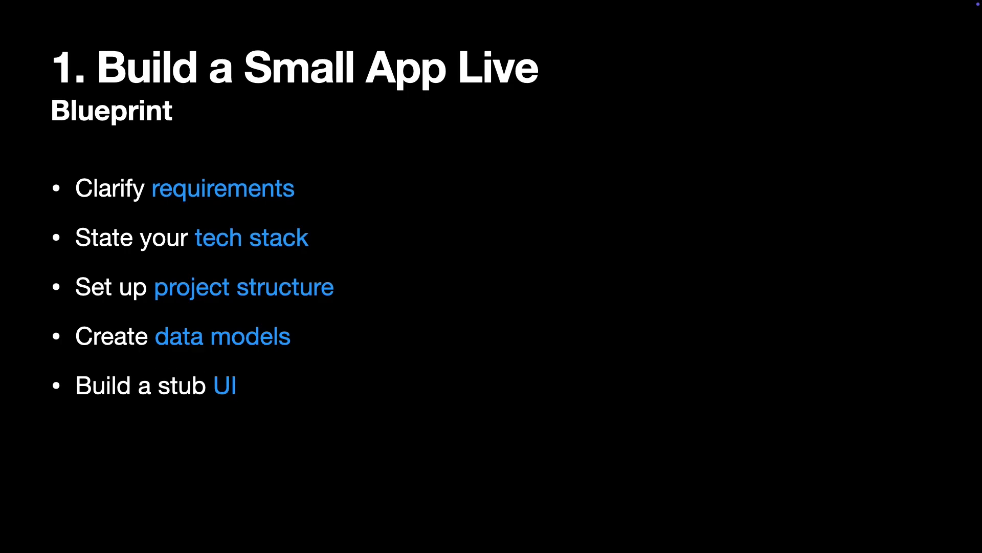
type("Implement the Data layer and connect it to")
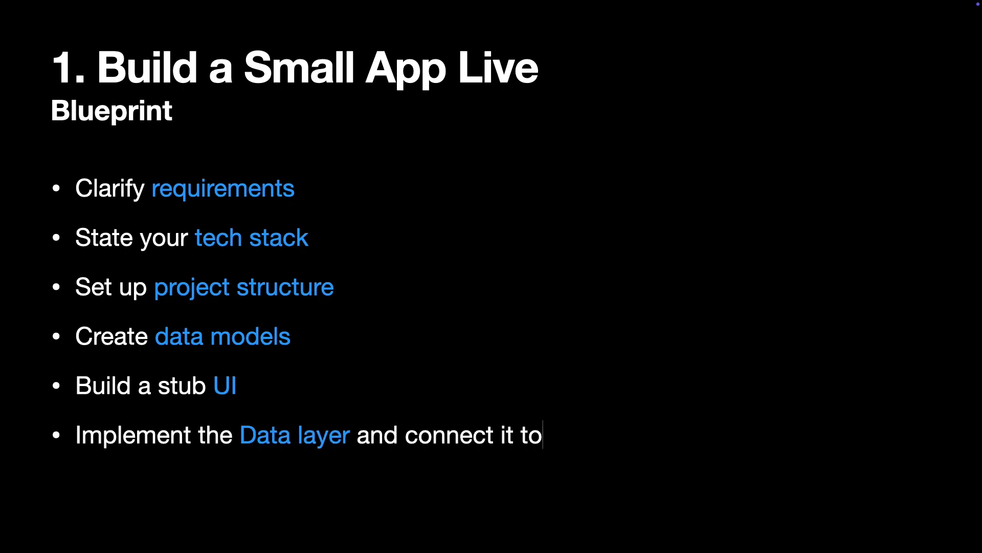
type("the UI")
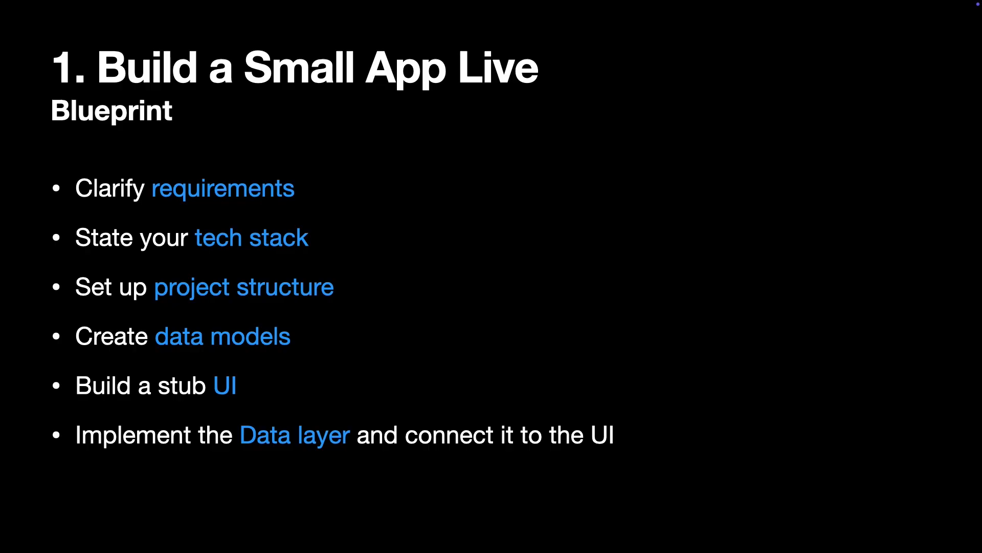